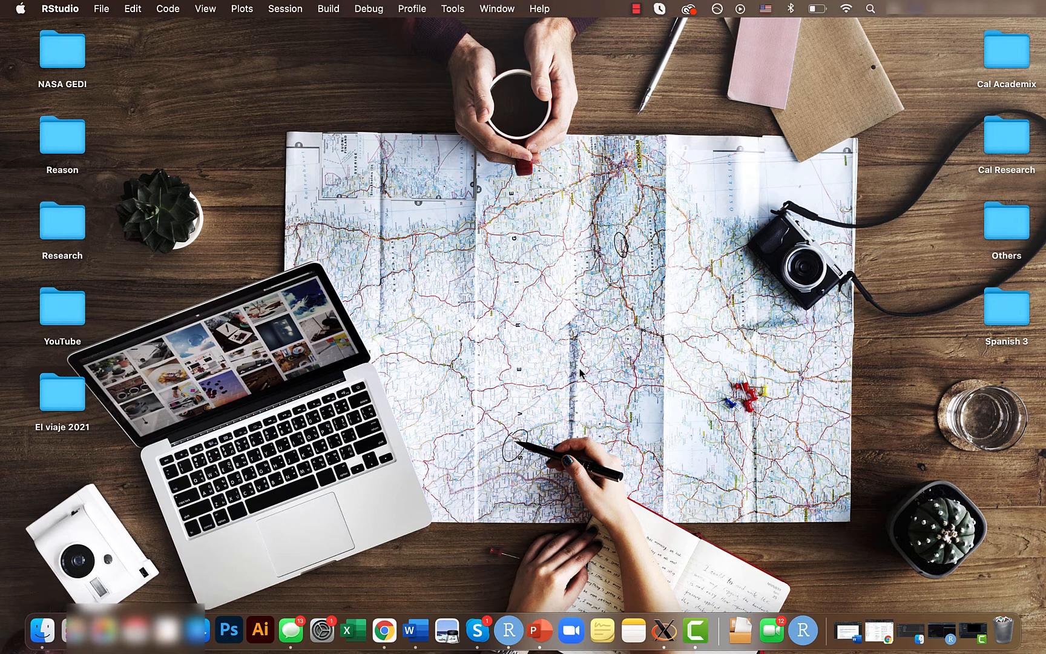
pyautogui.moveTo(547, 561)
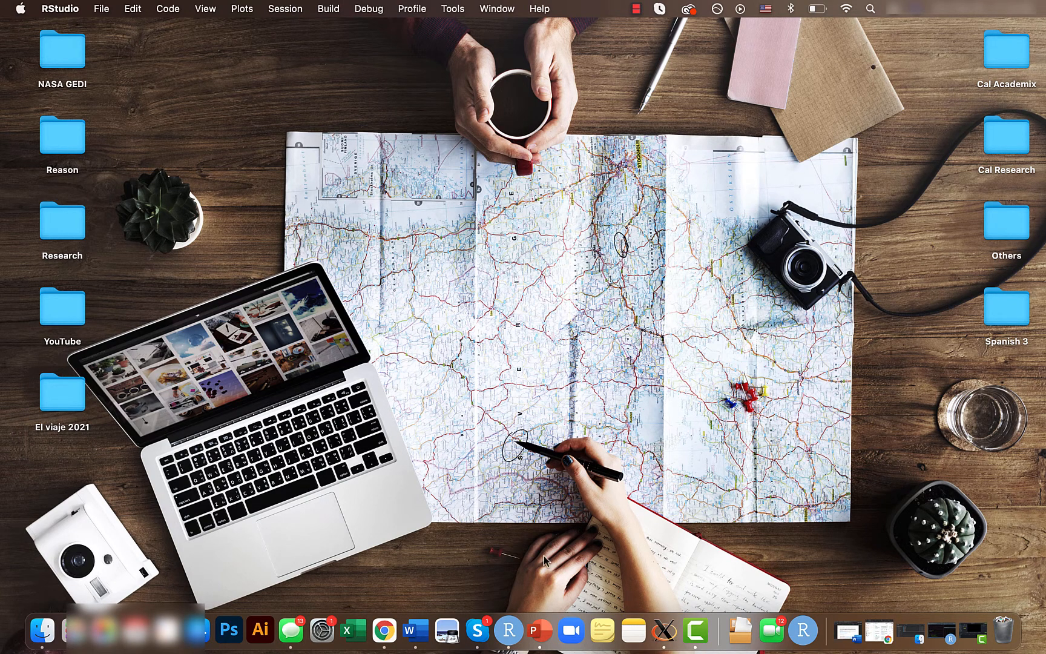
pyautogui.moveTo(508, 629)
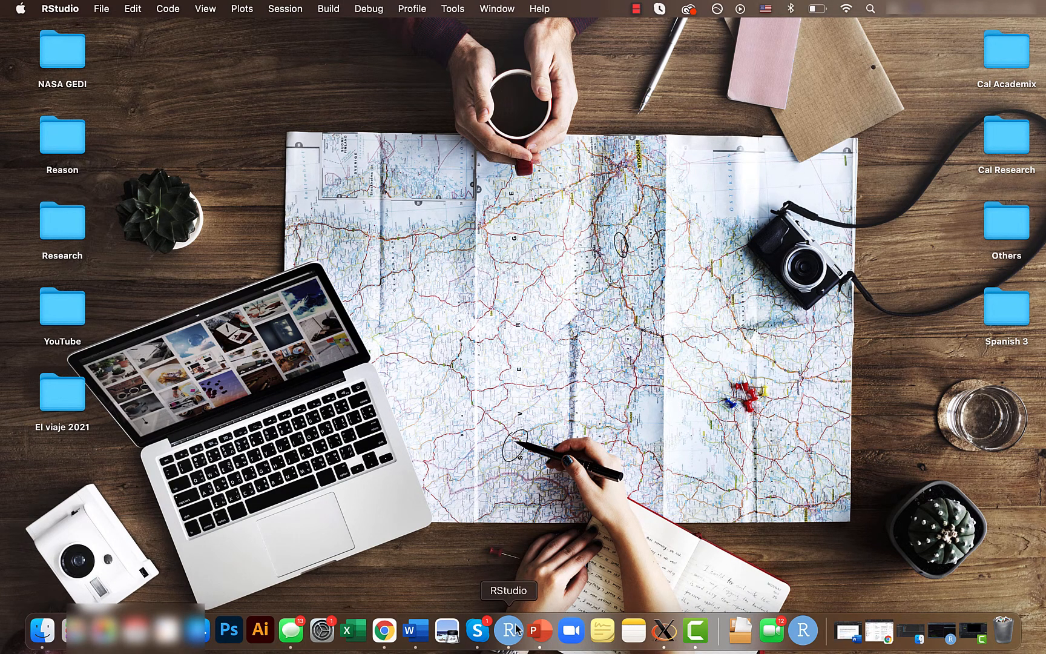
# - Launch RStudio and run the package and df_example data frame code
pyautogui.click(508, 629)
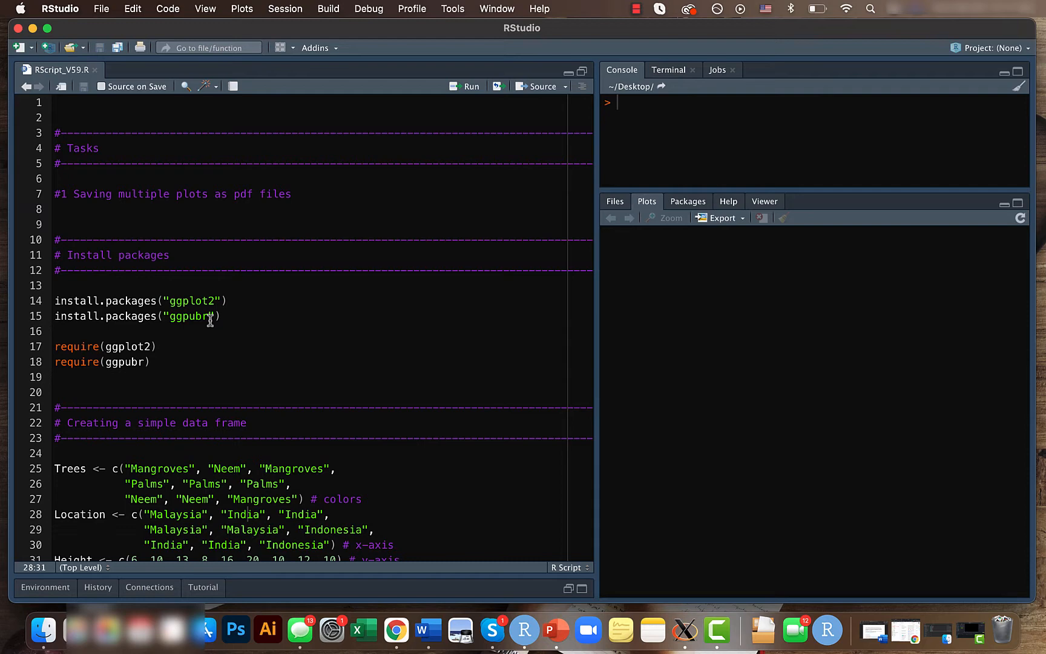
pyautogui.moveTo(178, 321)
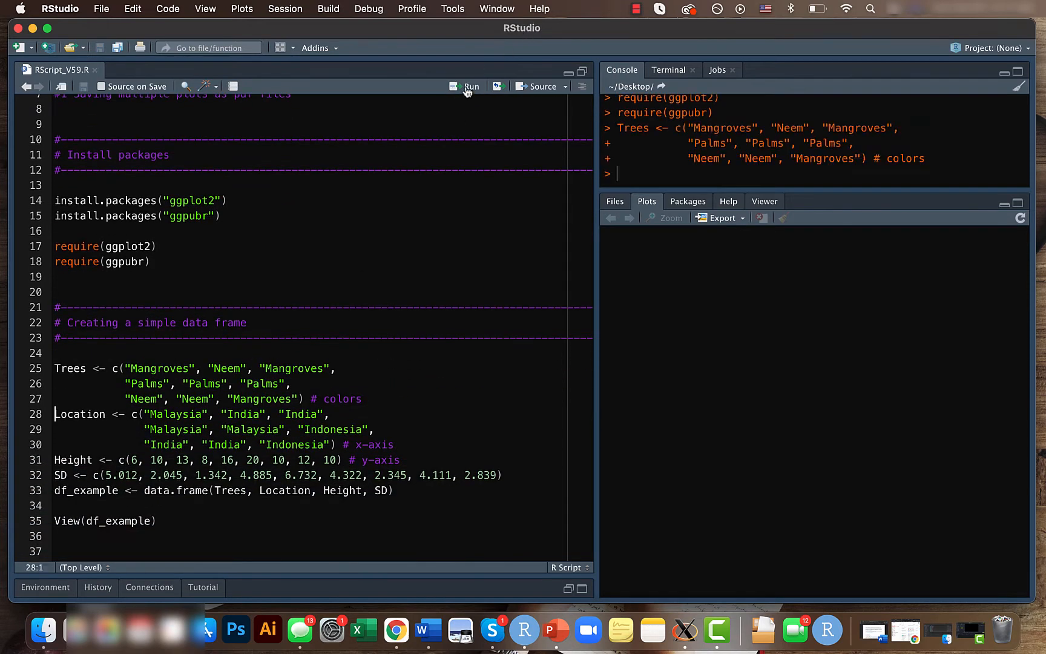
pyautogui.click(470, 86)
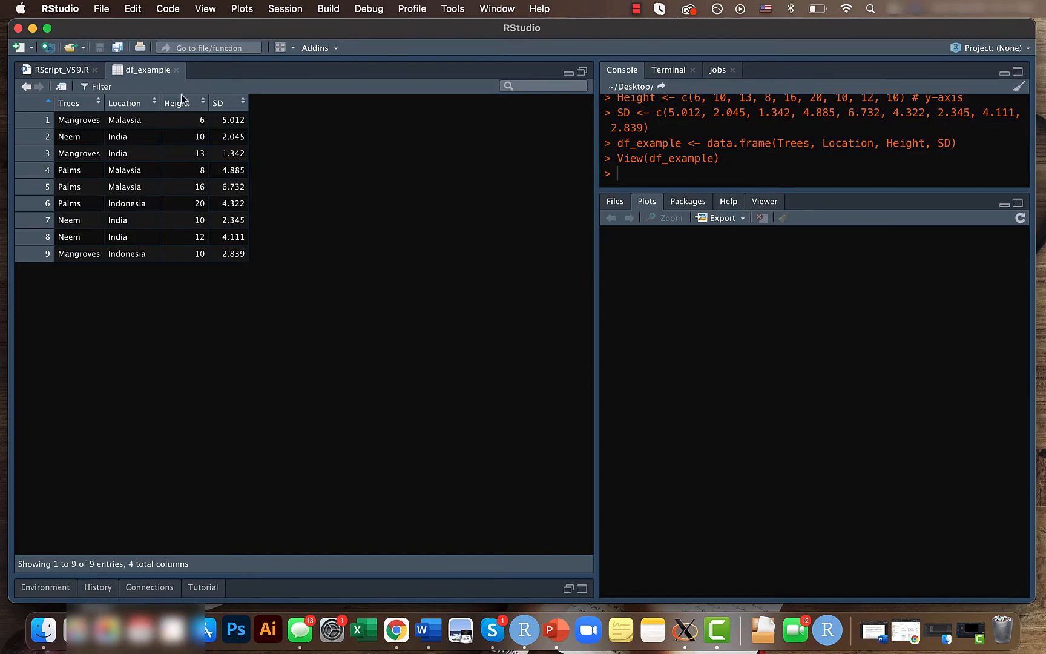
# - Run sample_plot1, sample_plot2 and ggarrange, then print the stacked Sample_plots figure
pyautogui.click(57, 69)
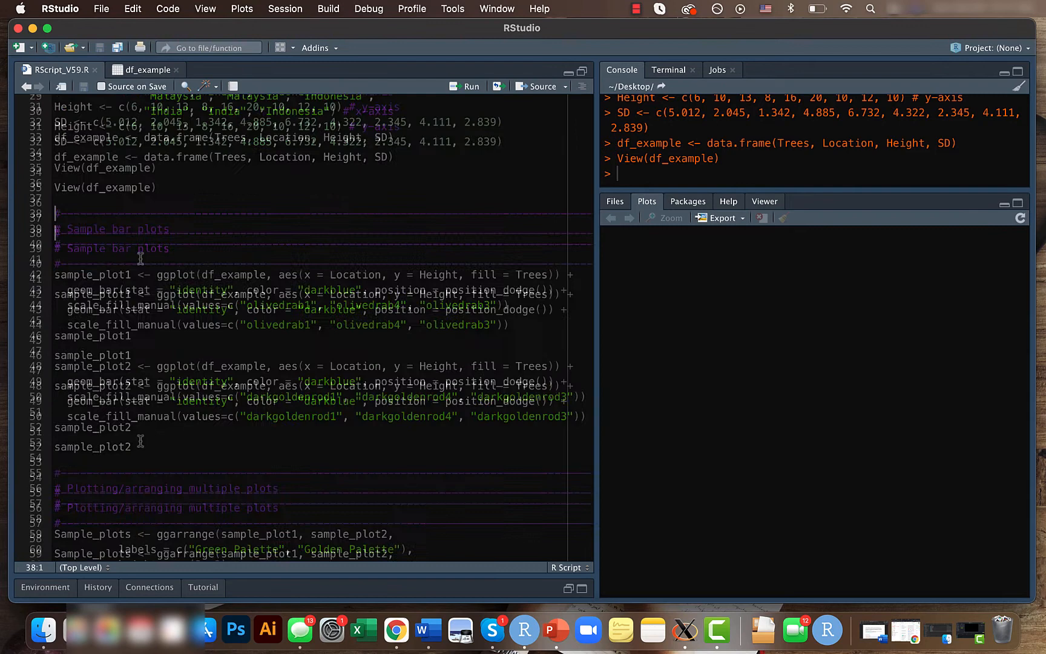
pyautogui.click(470, 86)
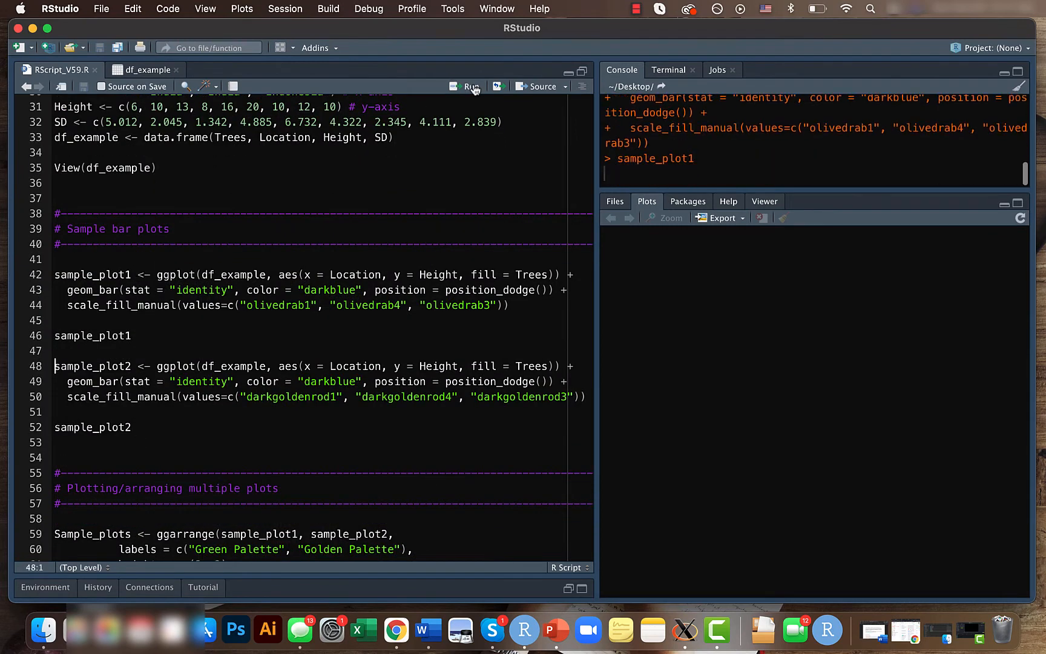
pyautogui.click(469, 86)
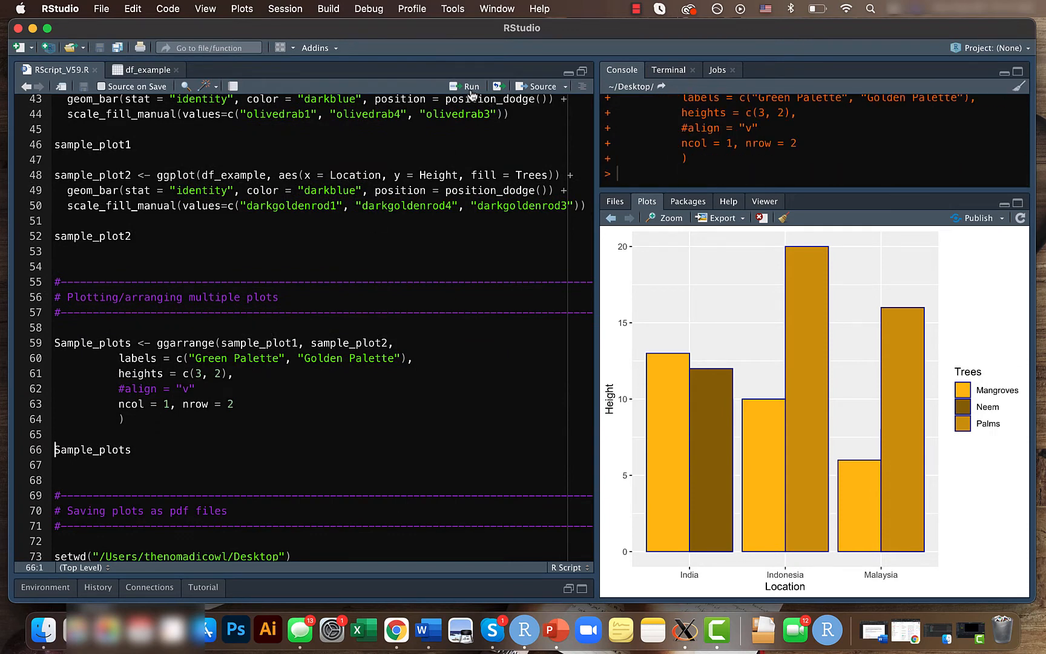
pyautogui.click(467, 86)
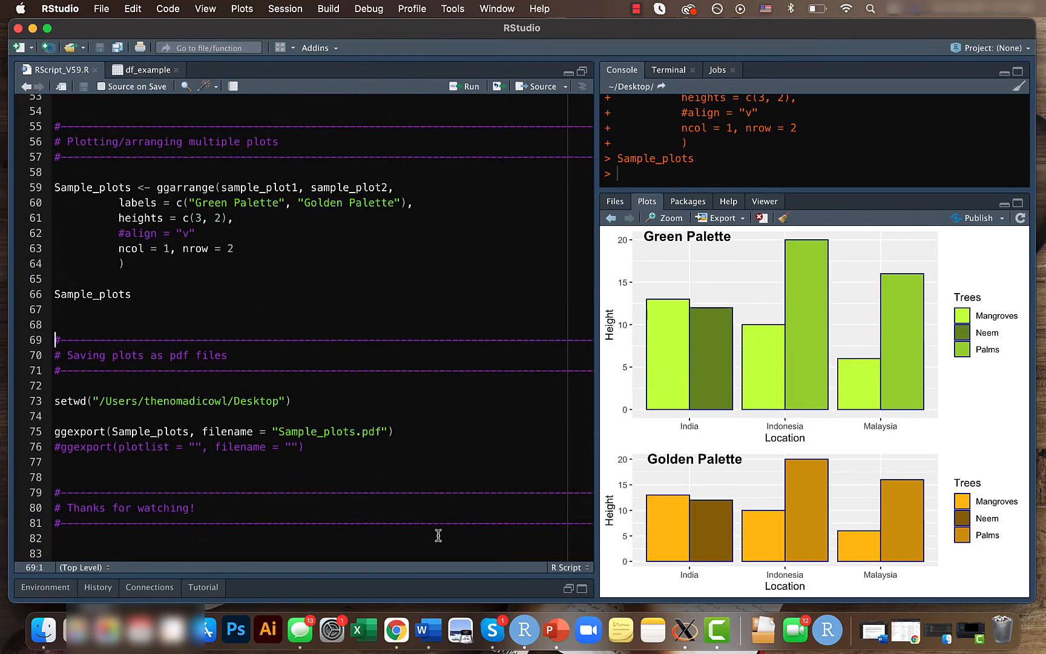
pyautogui.moveTo(763, 252)
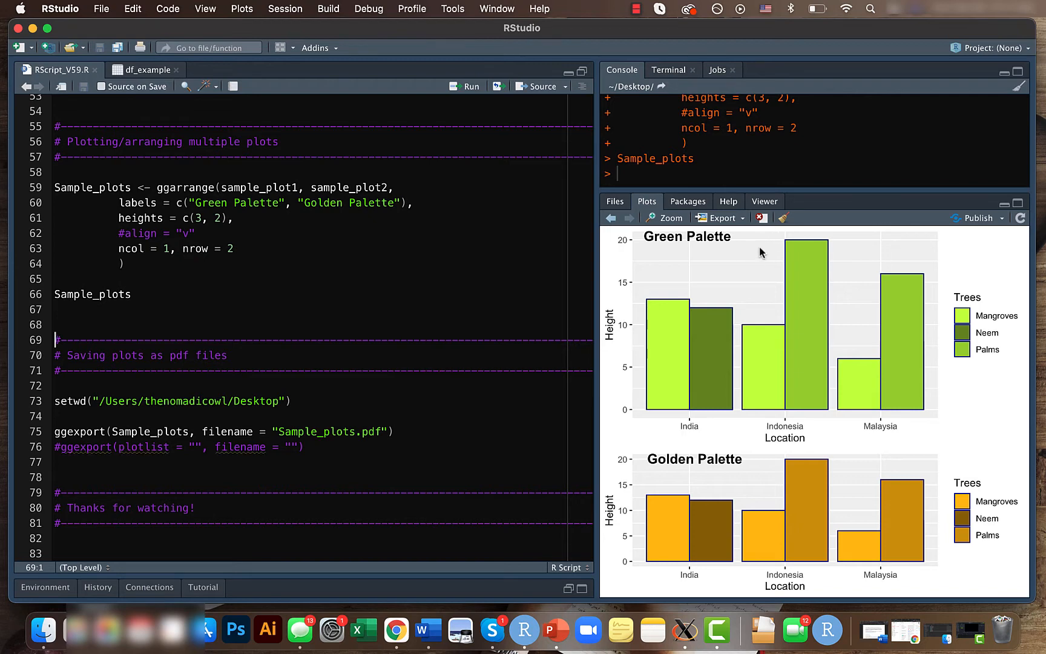
pyautogui.moveTo(292, 407)
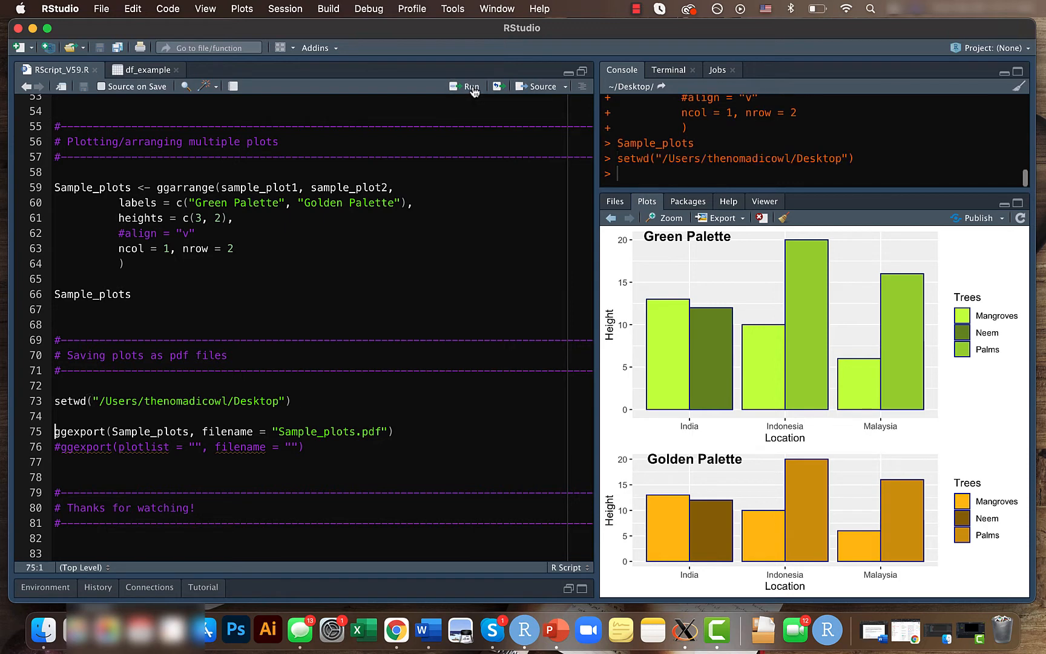
pyautogui.moveTo(319, 448)
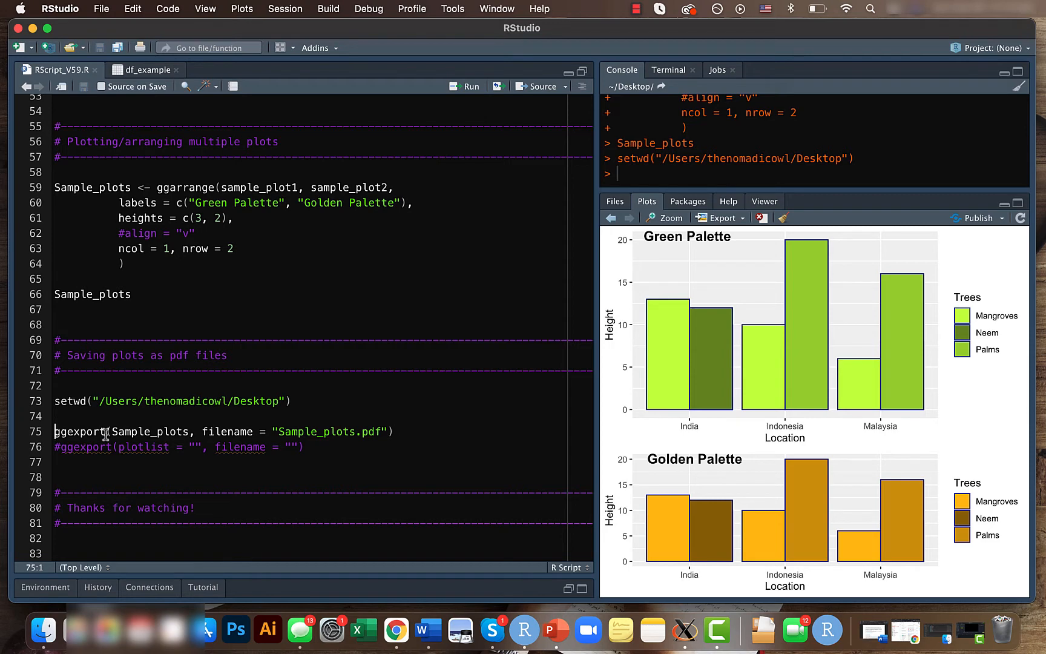
pyautogui.moveTo(184, 431)
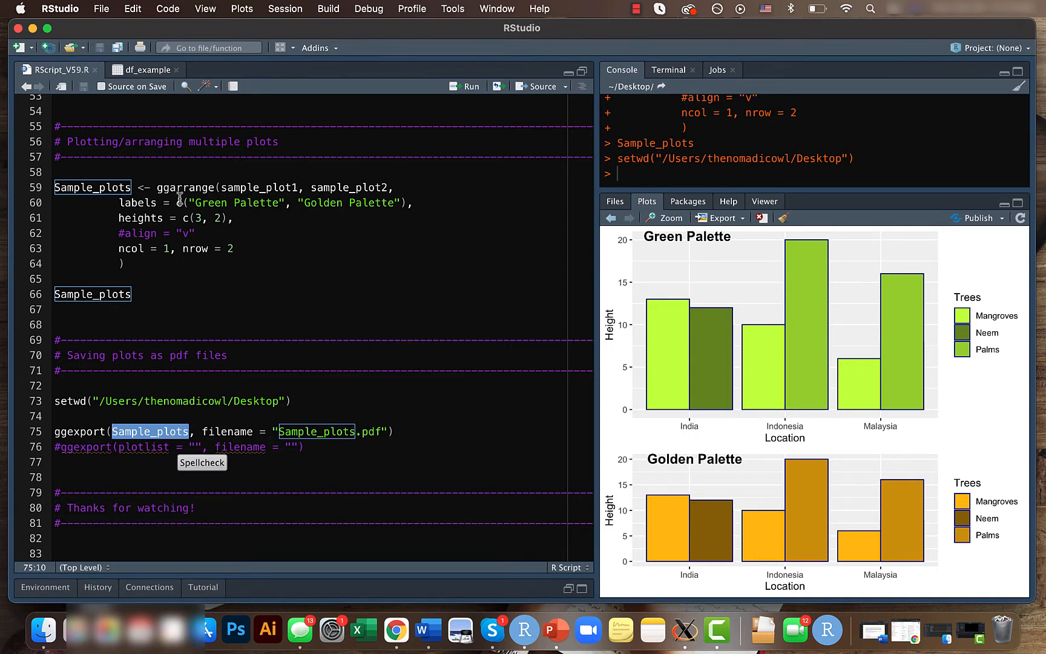
# - Check the ggexport line and run it to save Sample_plots.pdf on the Desktop
pyautogui.click(326, 432)
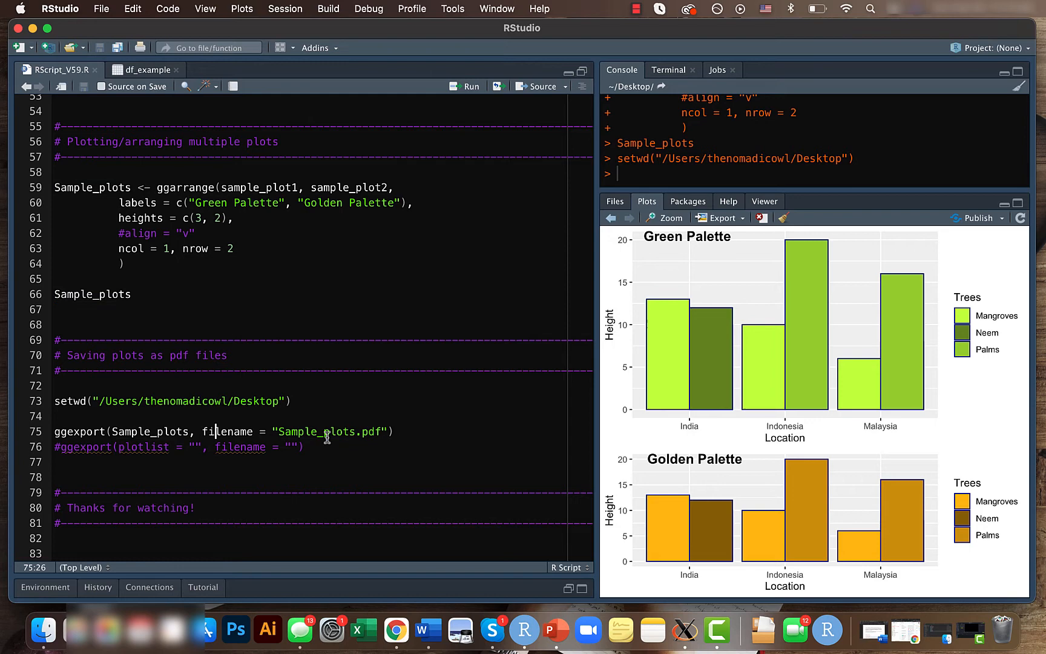
pyautogui.click(361, 432)
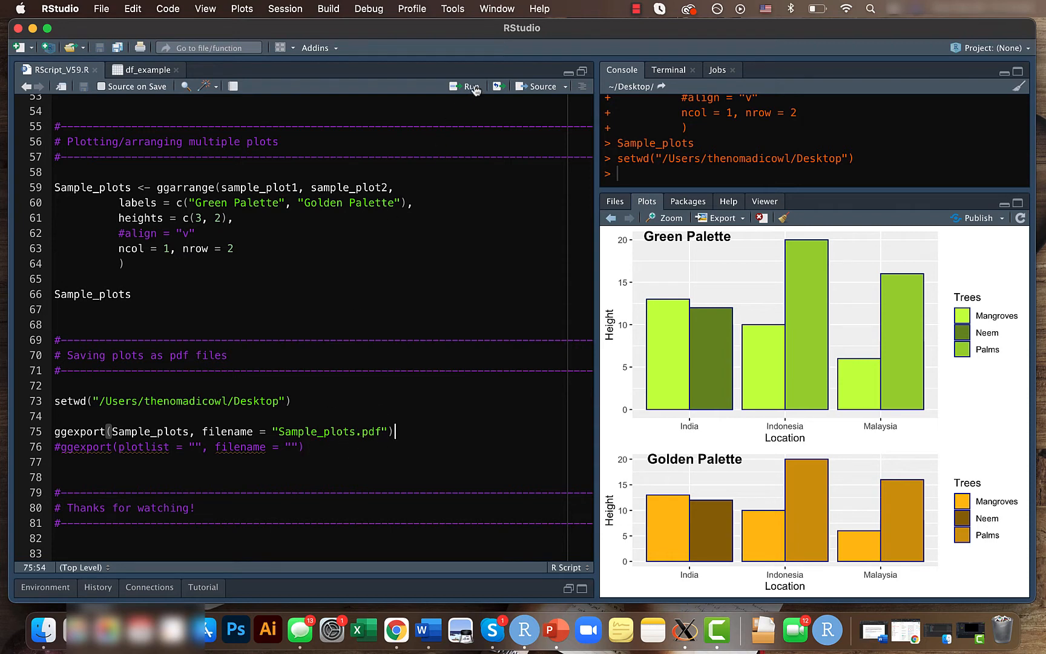
pyautogui.click(467, 86)
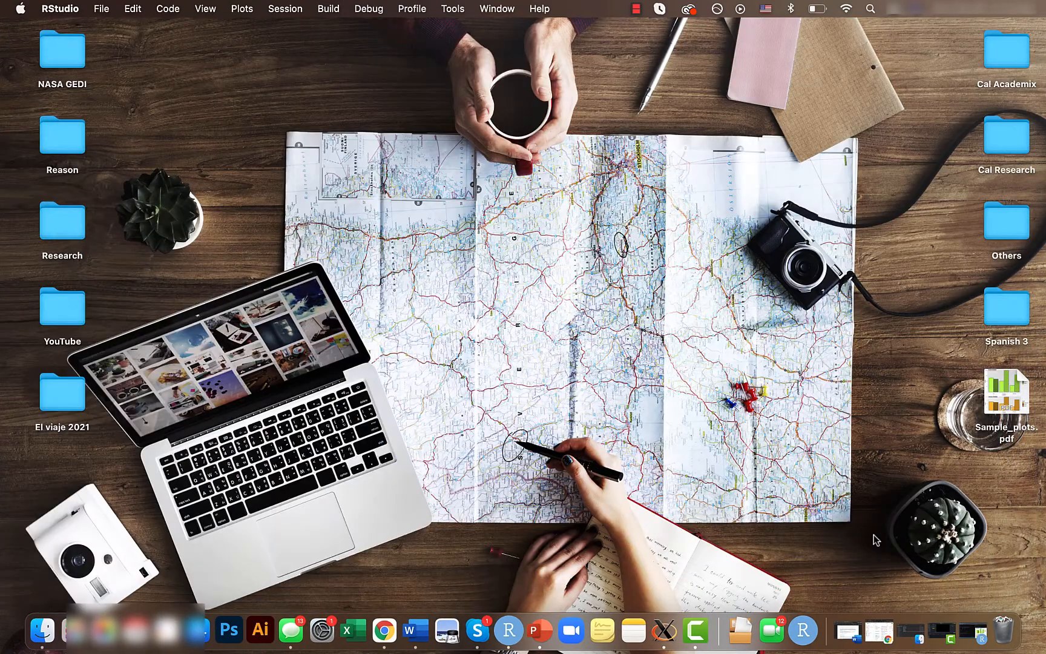
# - Open Sample_plots.pdf in Preview and scroll through both palette charts
pyautogui.doubleClick(1006, 394)
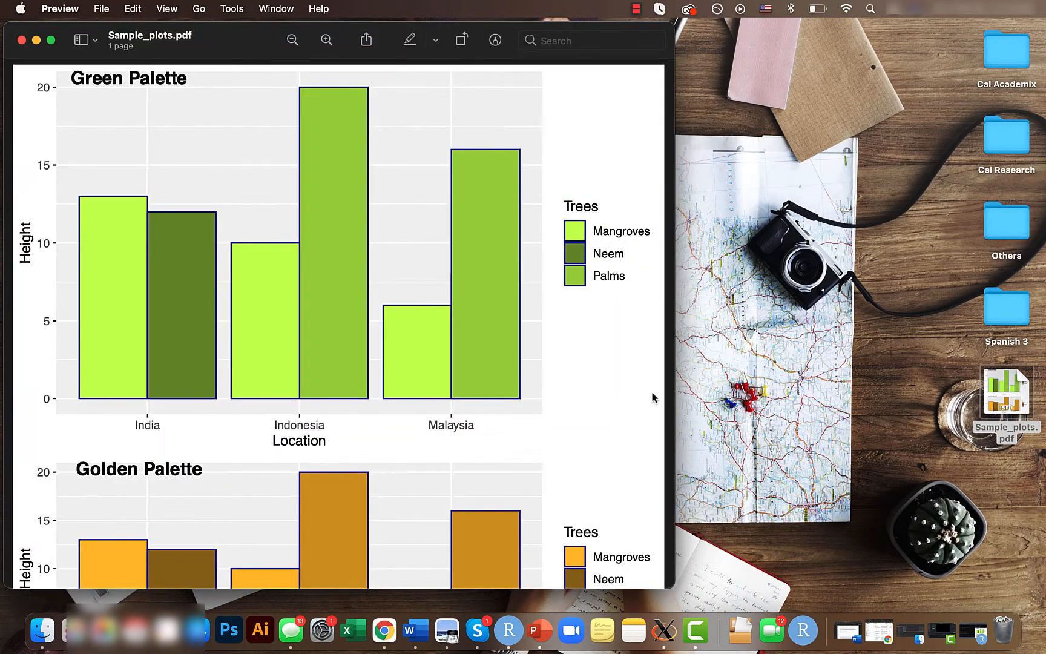
pyautogui.scroll(-3)
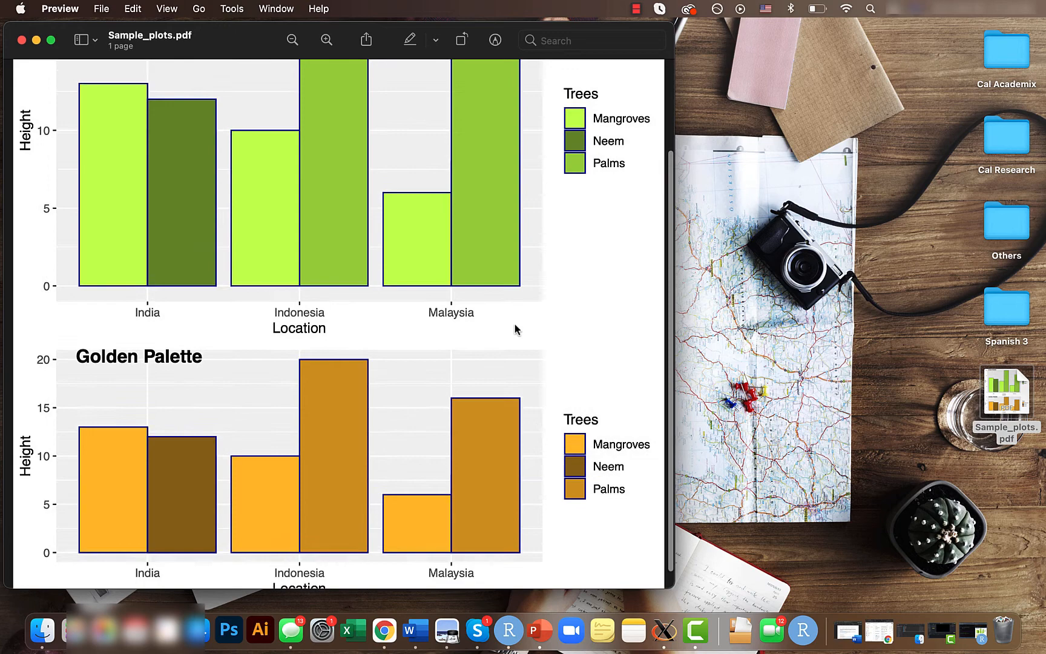
pyautogui.scroll(-3)
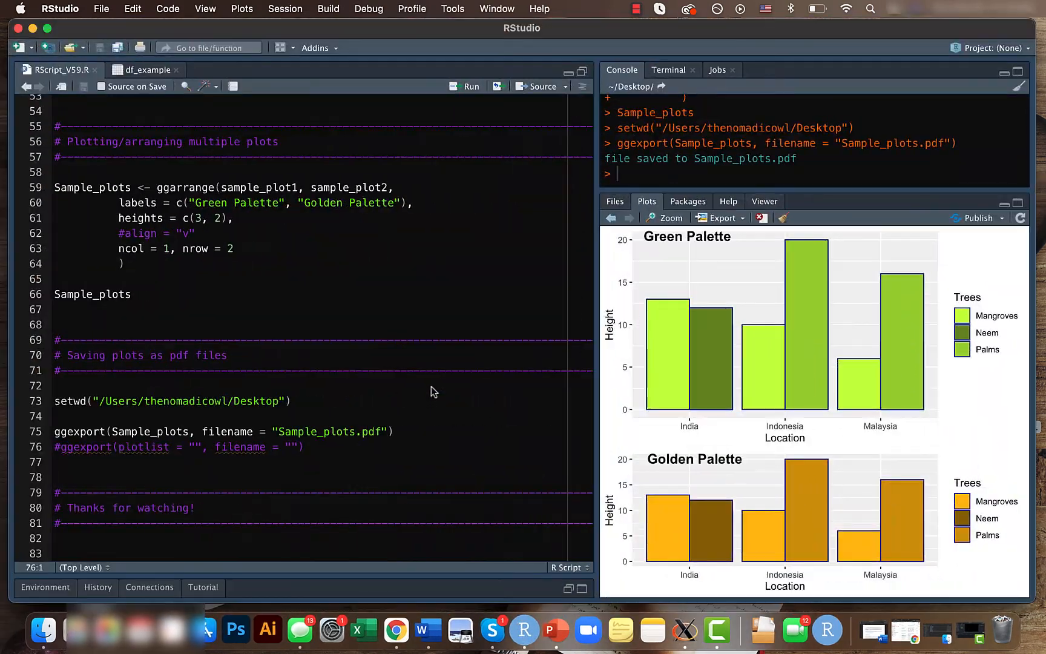
# - Change the export extension to png, then open and dismiss Sample_plots.png
pyautogui.doubleClick(370, 432)
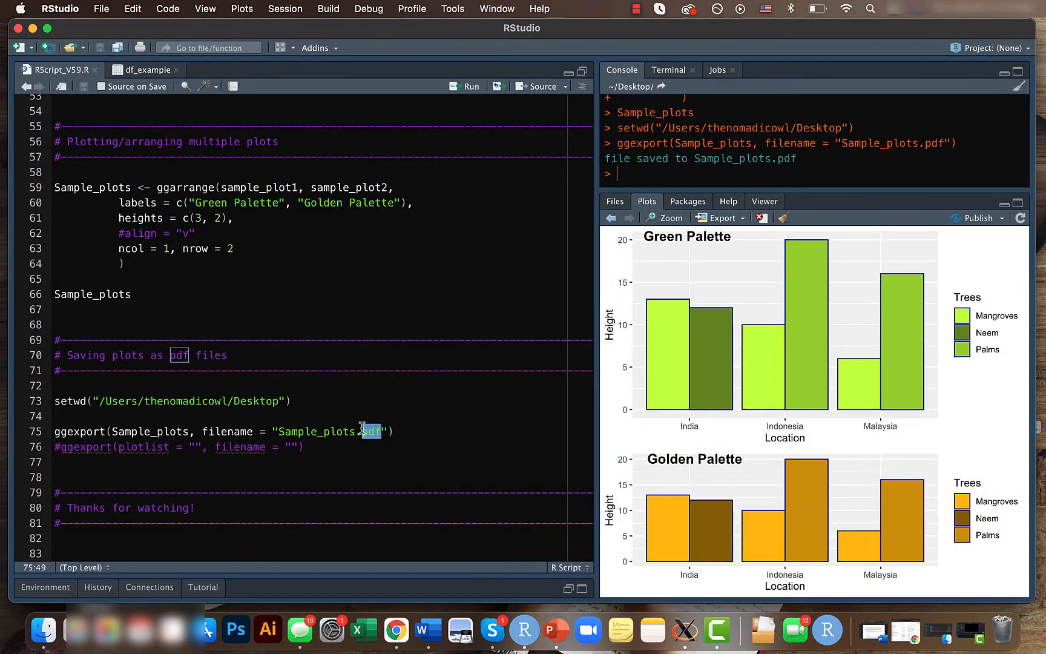
pyautogui.write('png')
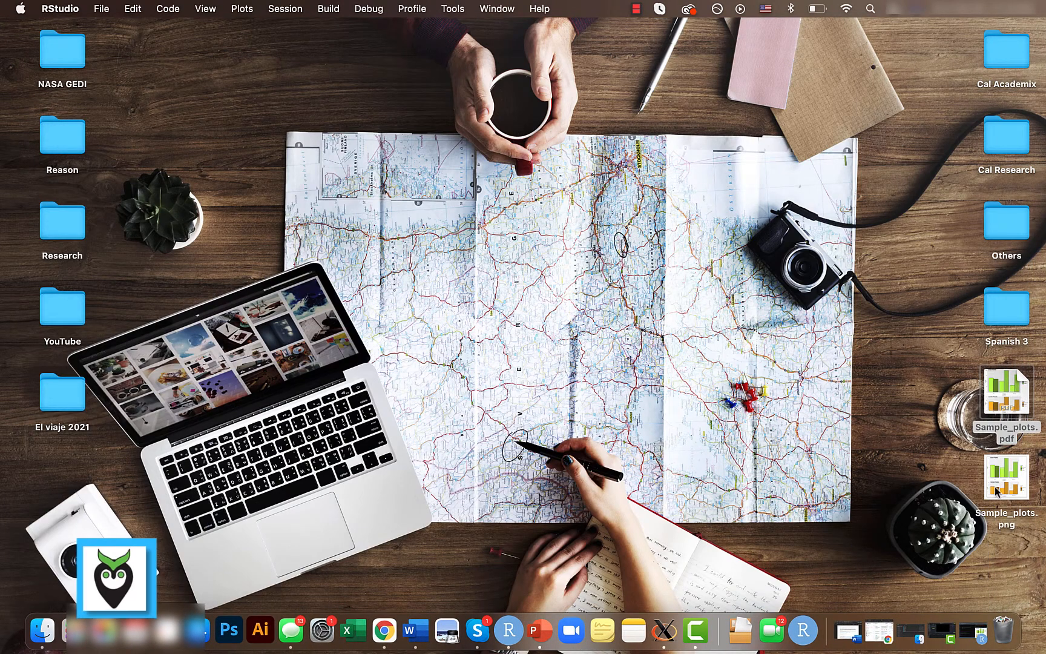
pyautogui.doubleClick(1007, 477)
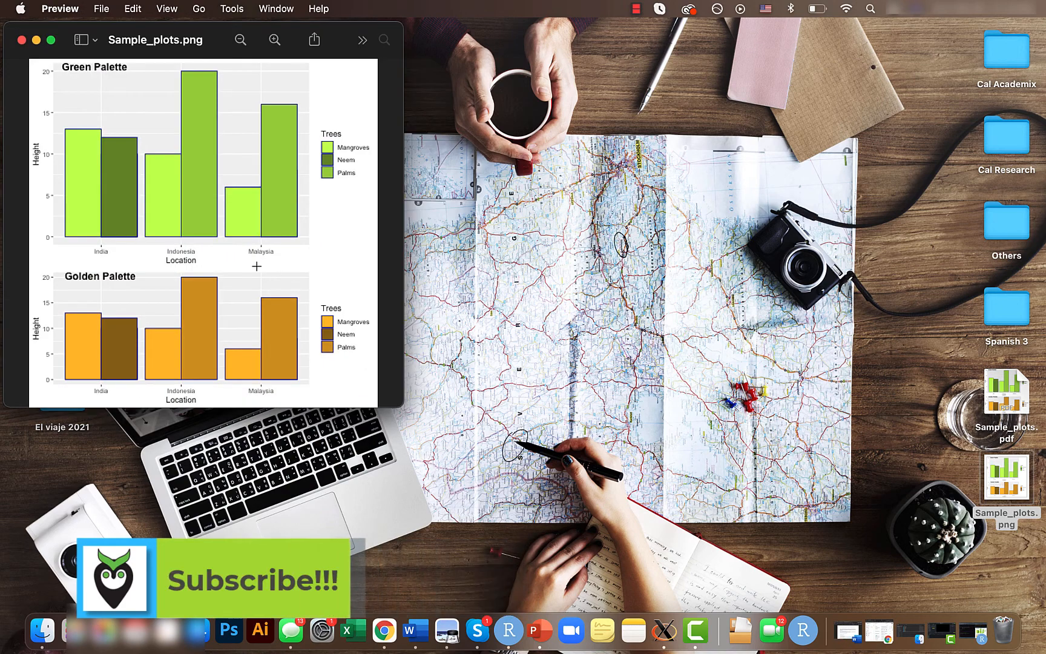
pyautogui.click(21, 40)
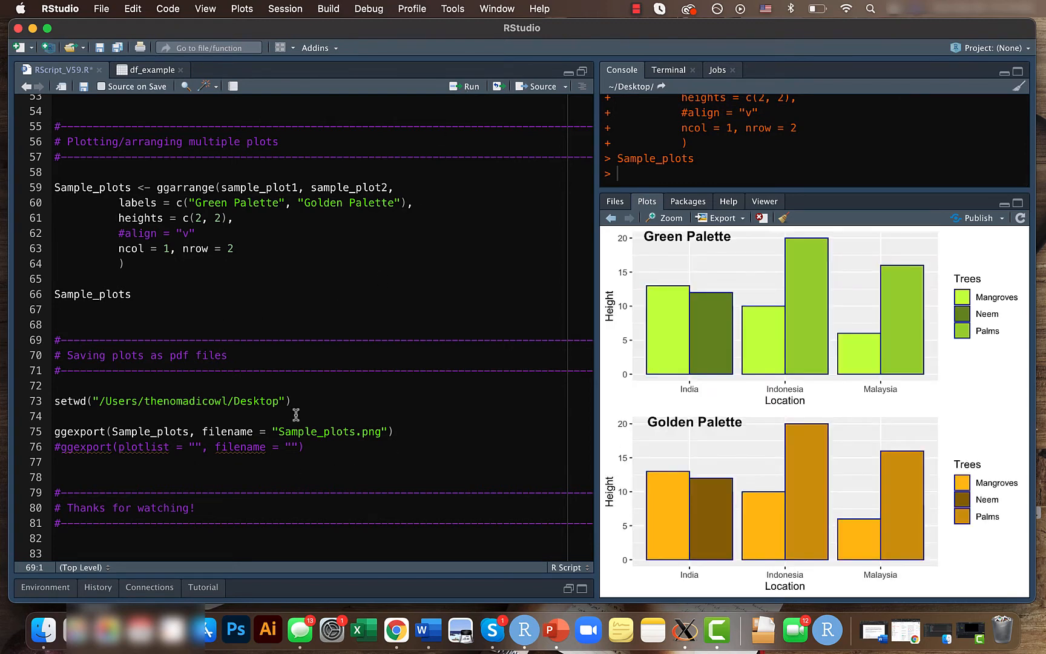
# - Set ggarrange to ncol = 2, rerun the arrangement, and re-export Sample_plots.png
pyautogui.click(169, 249)
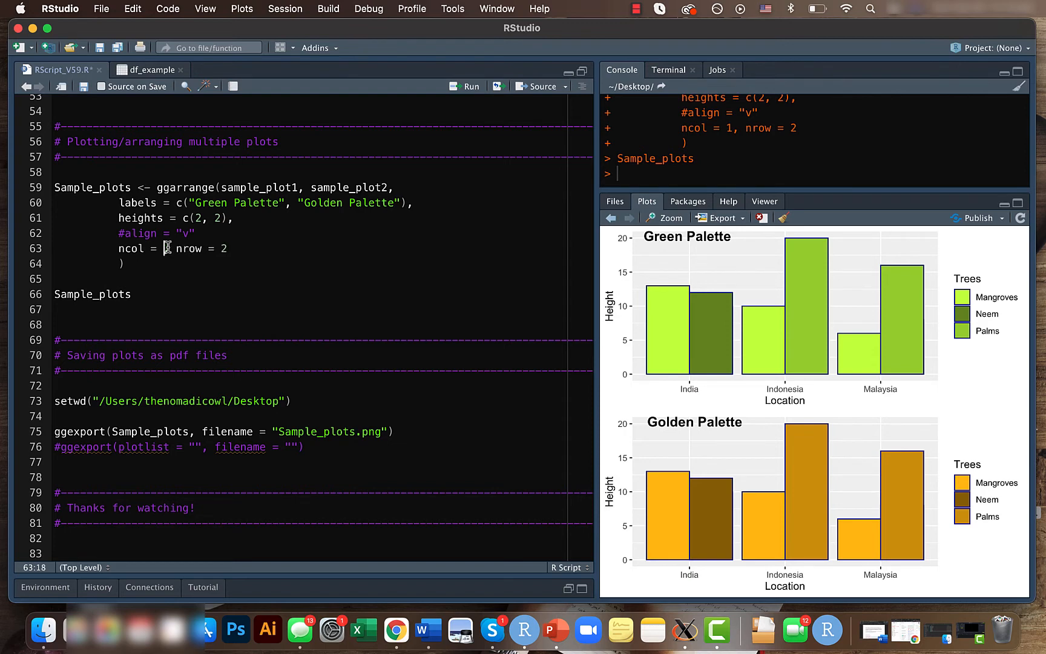
pyautogui.write('2')
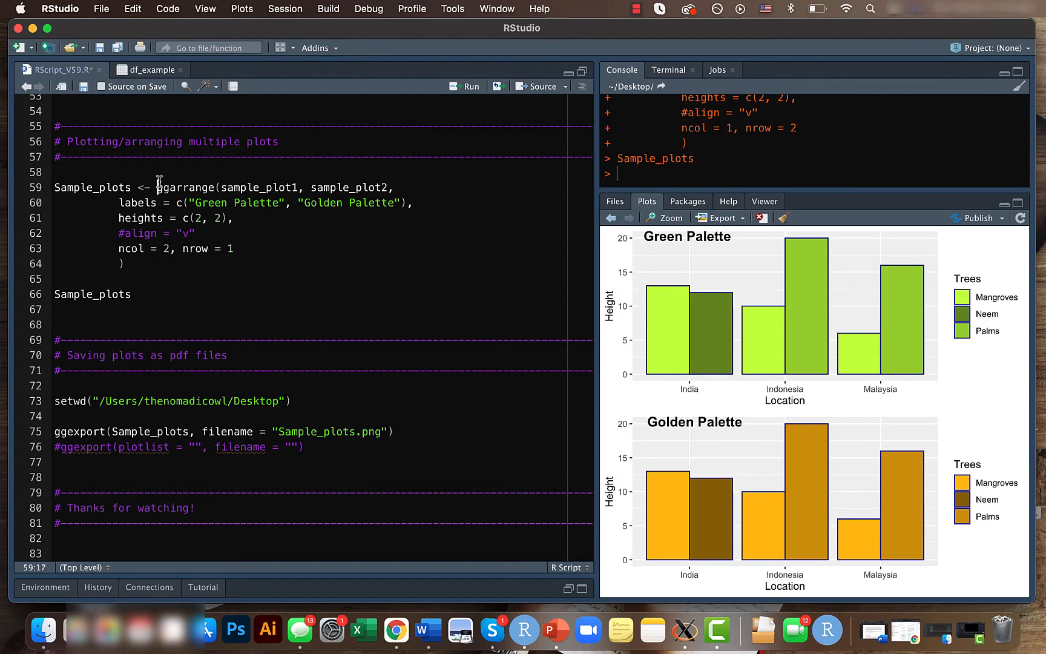
pyautogui.click(468, 86)
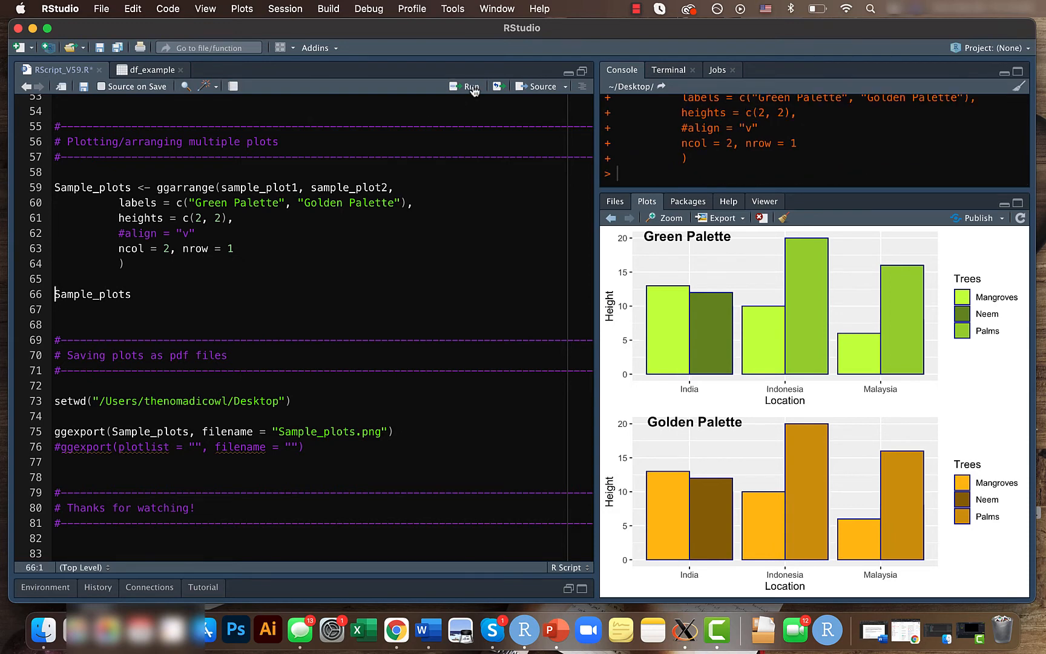
pyautogui.click(467, 86)
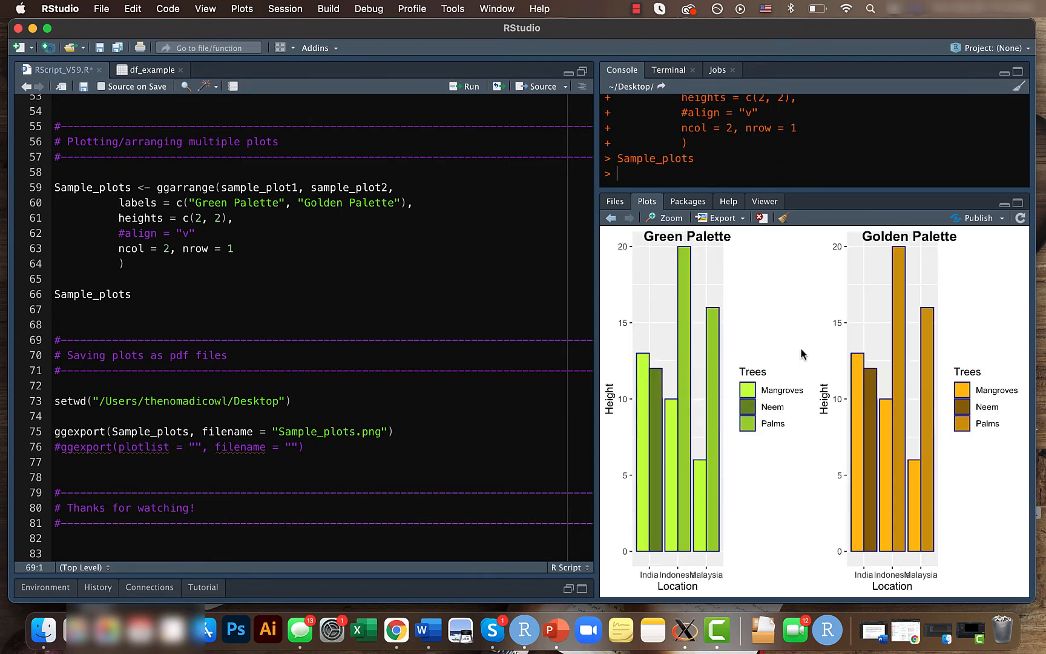
pyautogui.moveTo(708, 324)
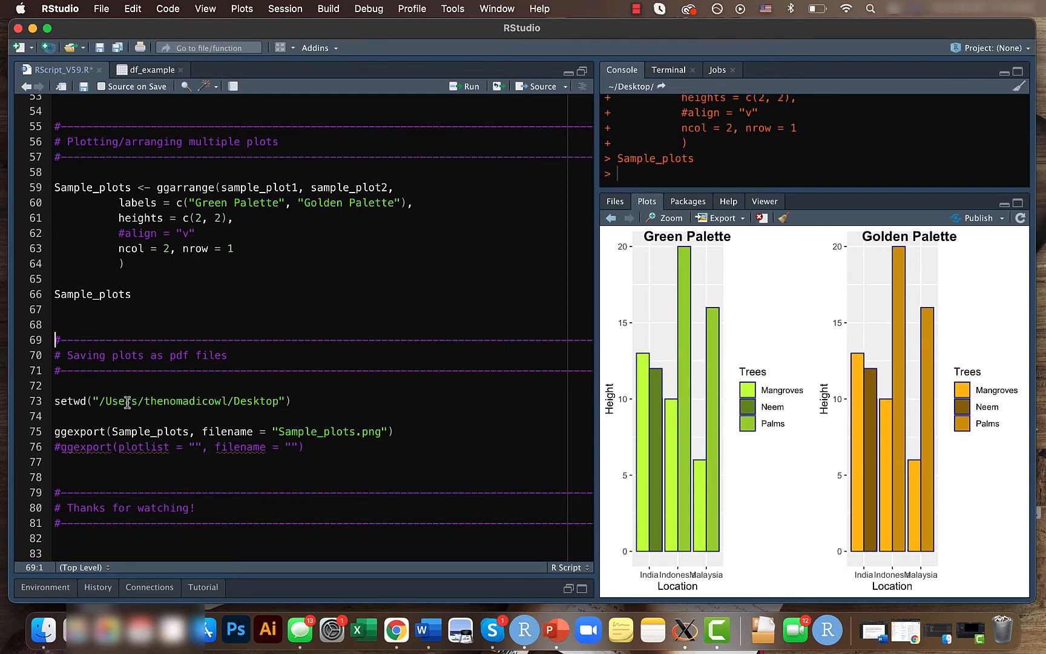
pyautogui.click(471, 86)
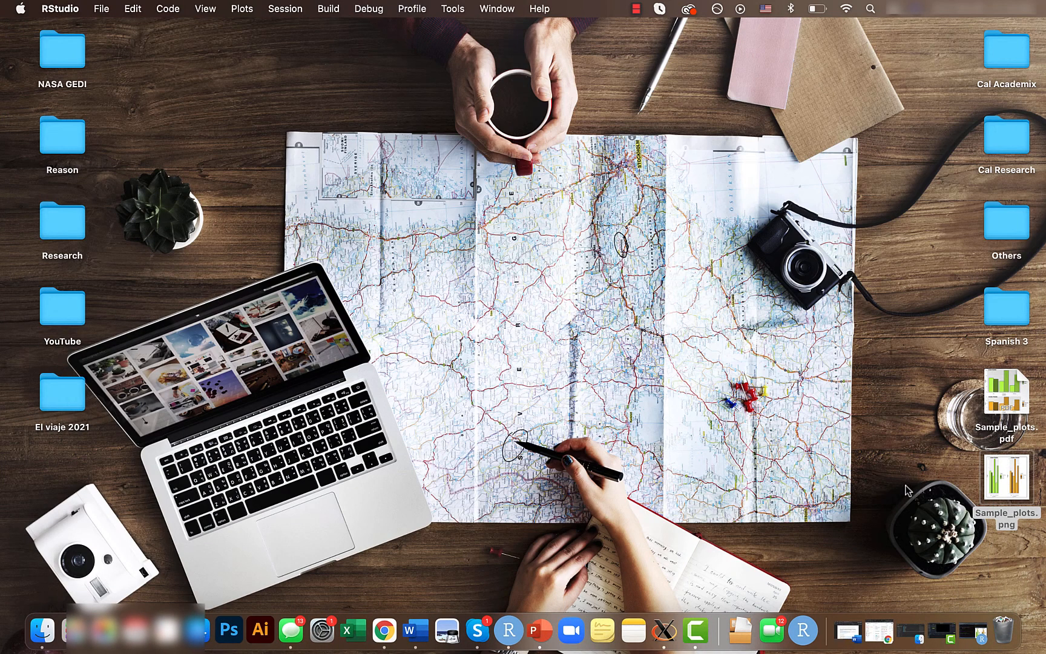
# - Open the side-by-side Sample_plots.png in Preview, close it, and return to RStudio
pyautogui.doubleClick(1007, 478)
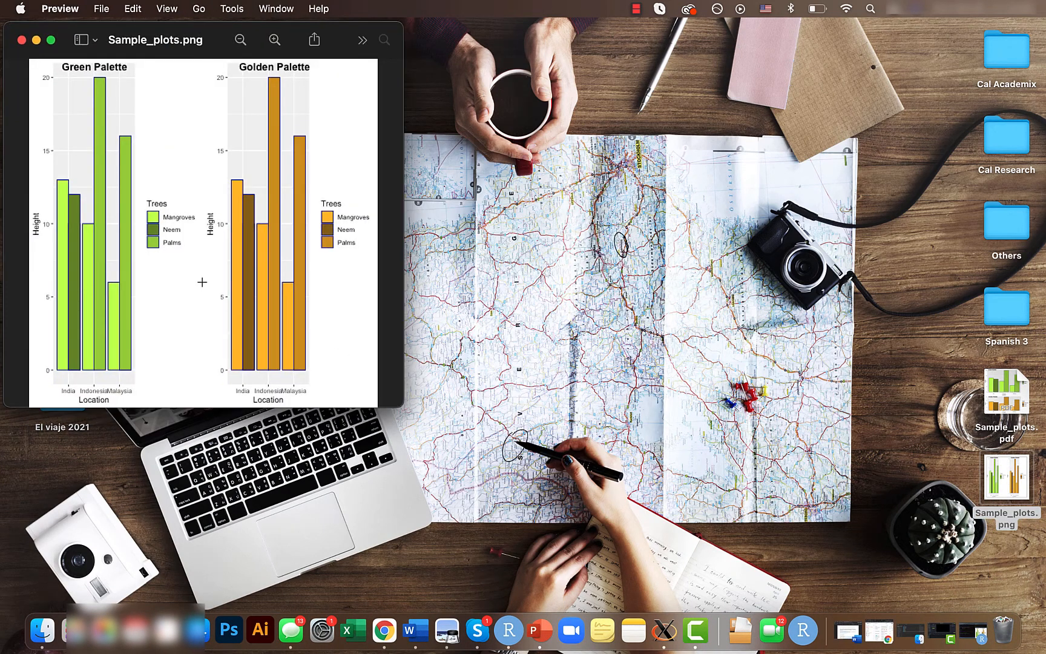
pyautogui.moveTo(37, 105)
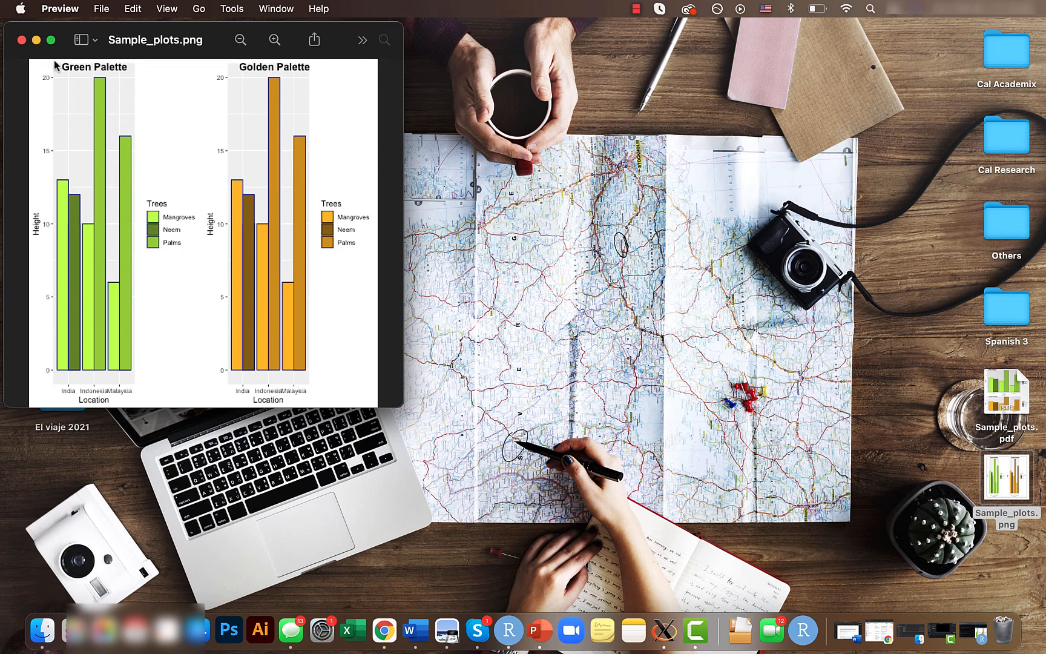
pyautogui.click(497, 630)
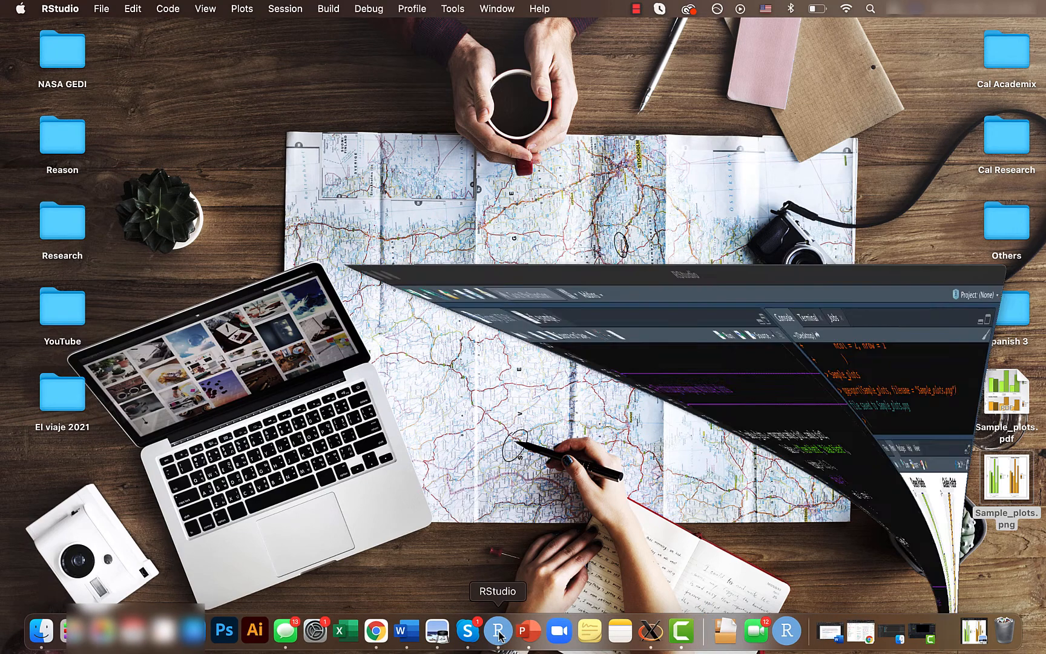
pyautogui.click(496, 629)
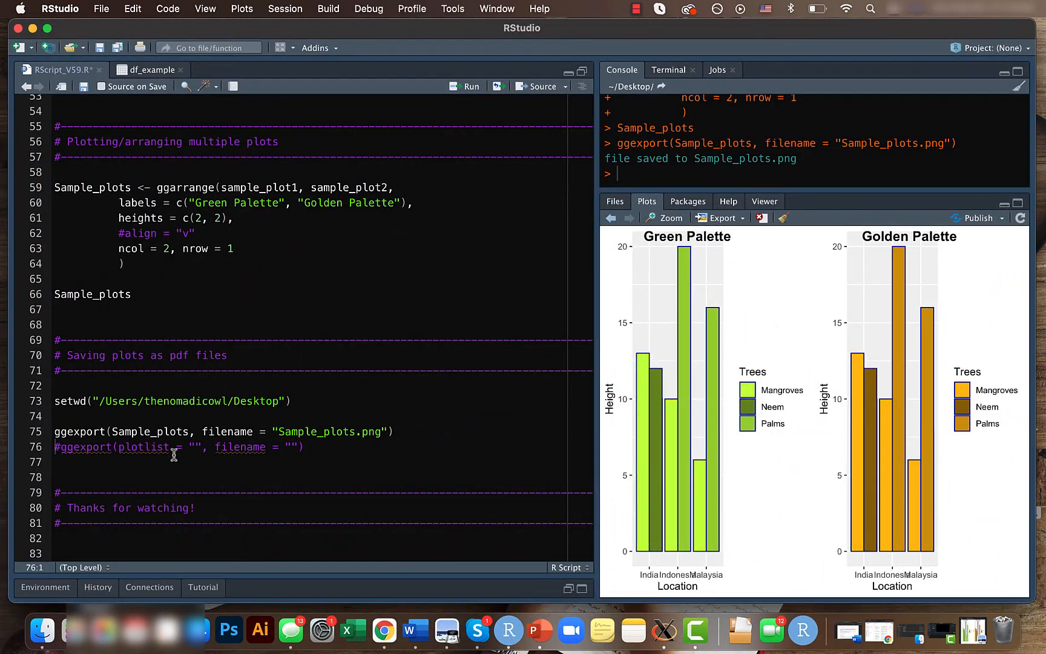